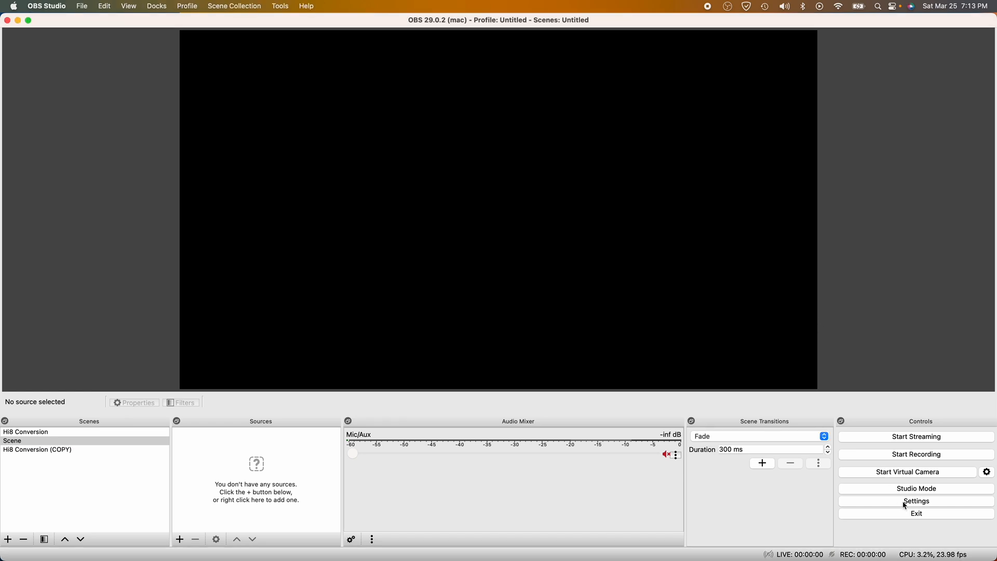
Review the Output settings' Recording encoder options and the Audio track bitrates (160 each)
{"action": "left_click", "coordinate": [916, 501]}
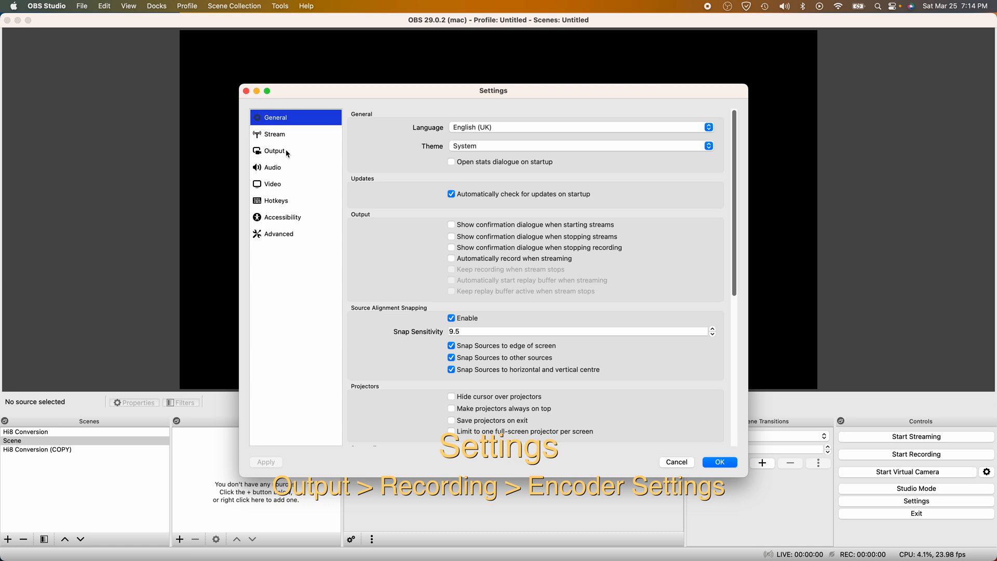
{"action": "left_click", "coordinate": [275, 151]}
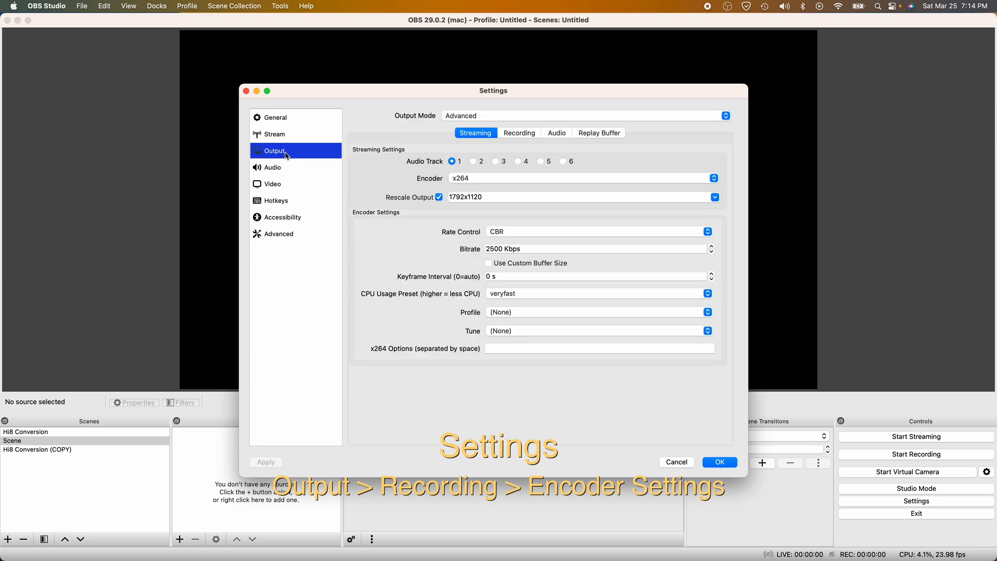
{"action": "left_click", "coordinate": [519, 132]}
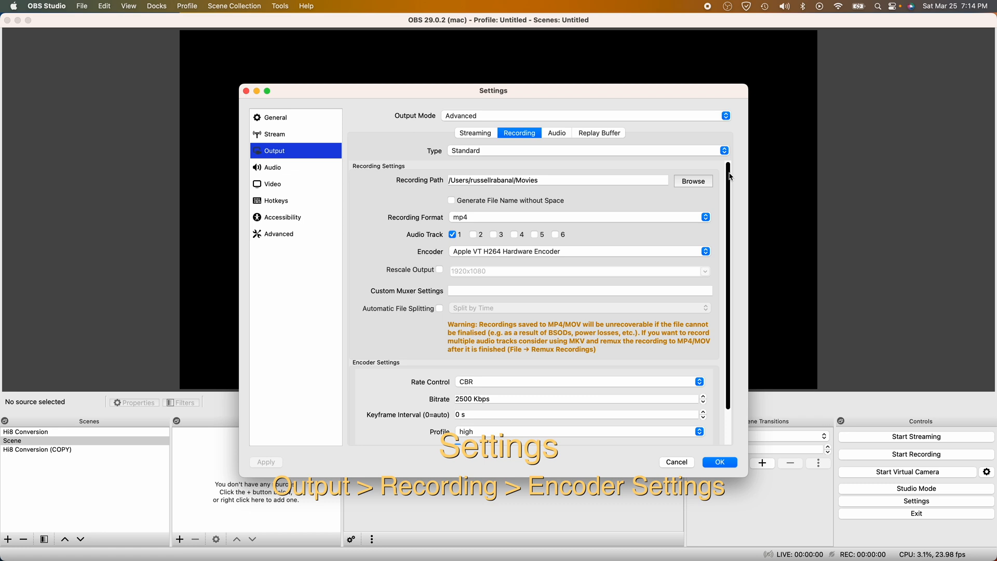
{"action": "scroll", "scroll_direction": "down", "scroll_amount": 3}
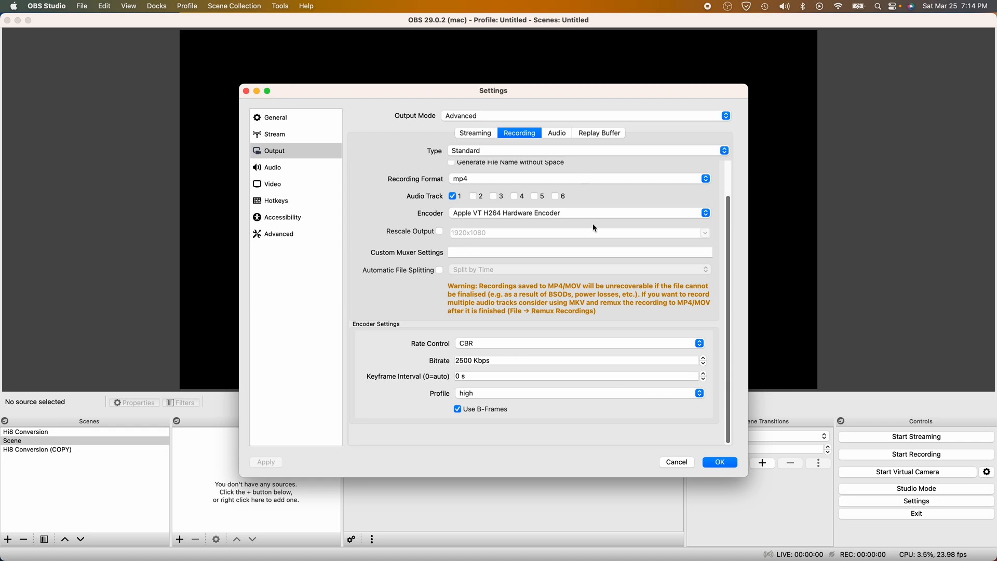
{"action": "mouse_move", "coordinate": [295, 173]}
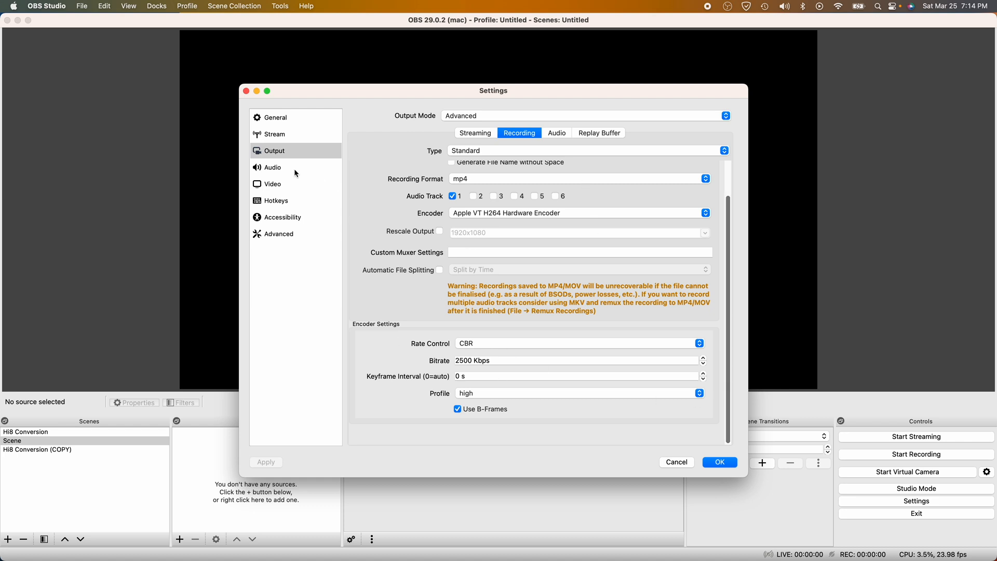
{"action": "left_click", "coordinate": [555, 132]}
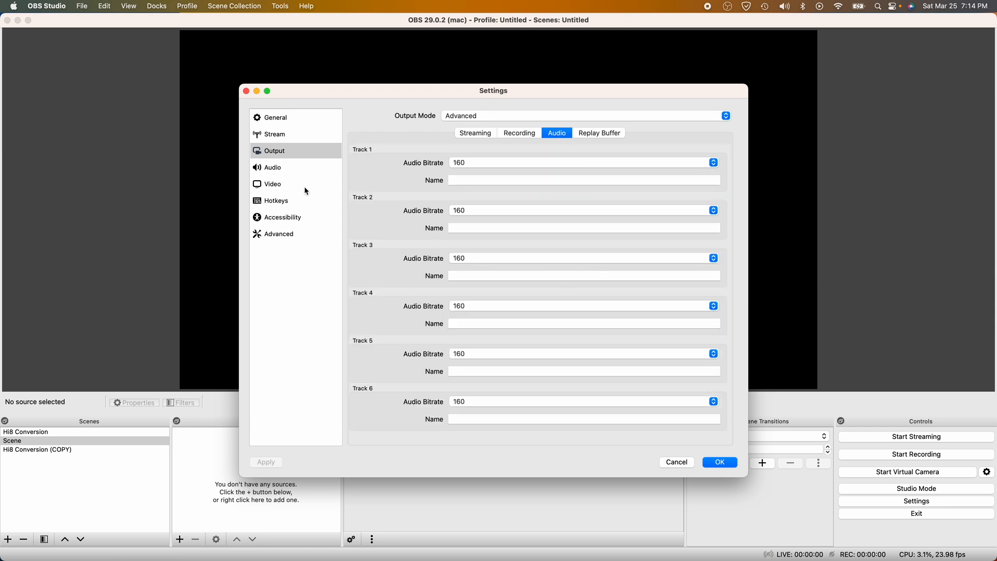
Review the Audio settings, then the Video settings showing 1920x1080 at 24 NTSC
{"action": "left_click", "coordinate": [273, 166]}
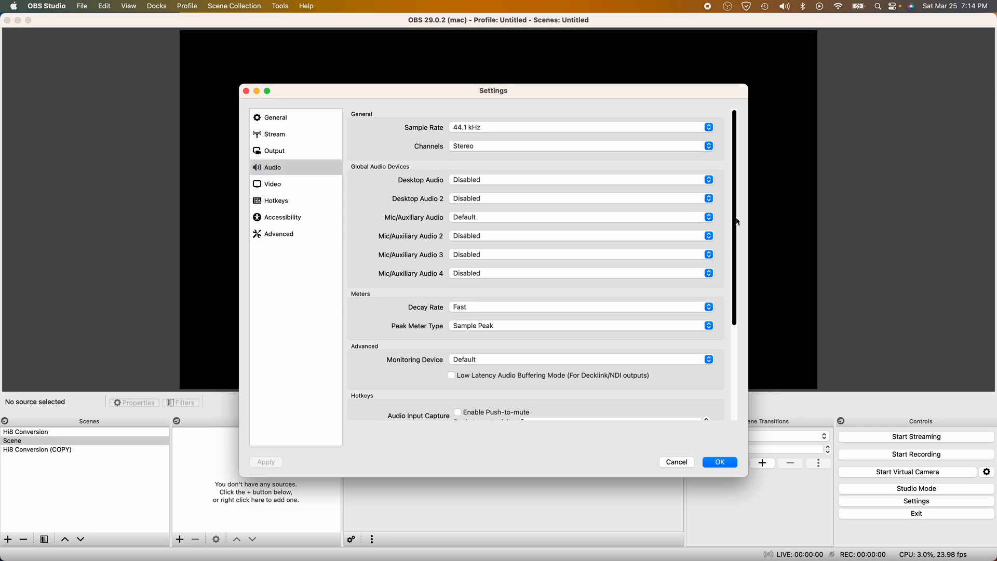
{"action": "scroll", "scroll_direction": "down", "scroll_amount": 3}
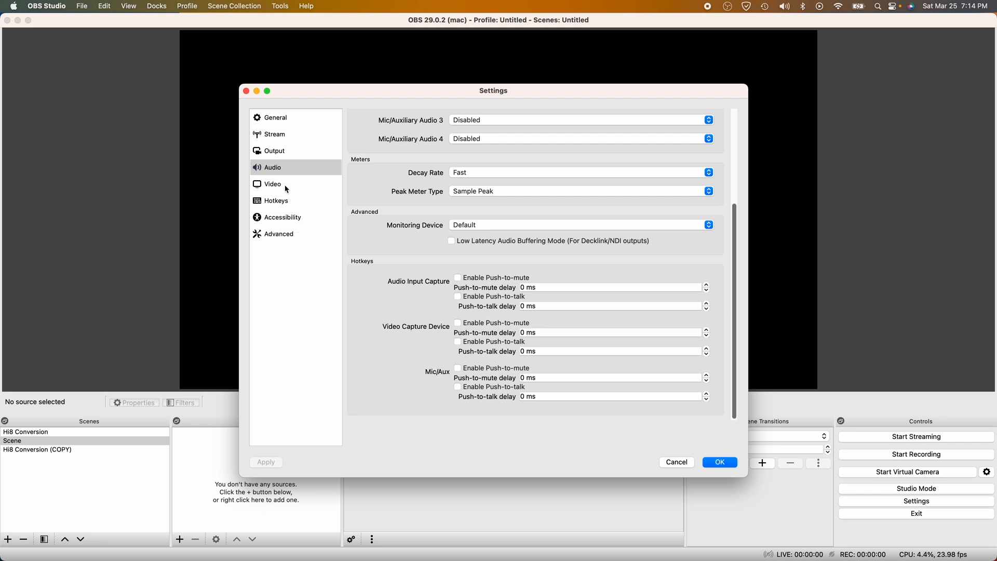
{"action": "left_click", "coordinate": [272, 184]}
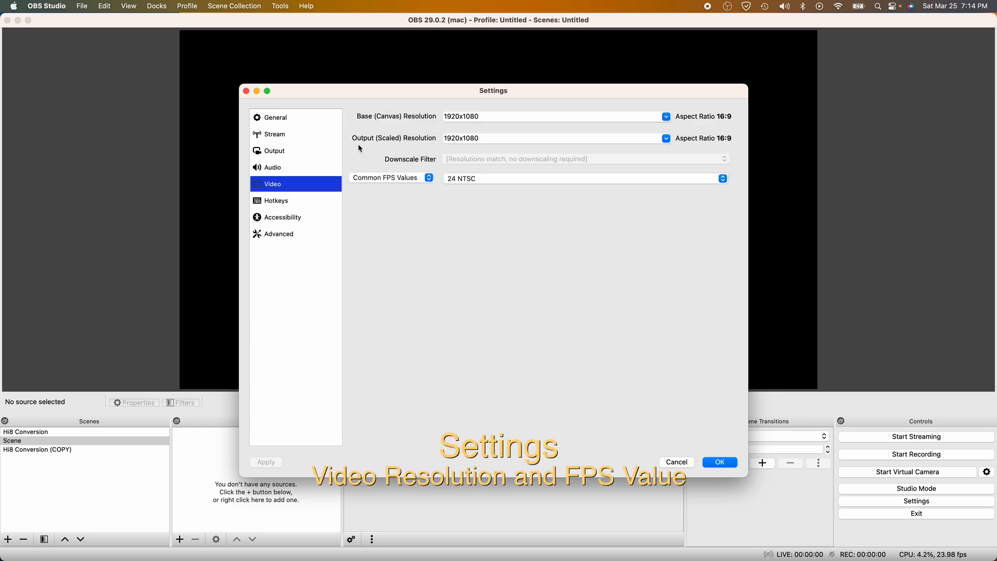
{"action": "mouse_move", "coordinate": [512, 149]}
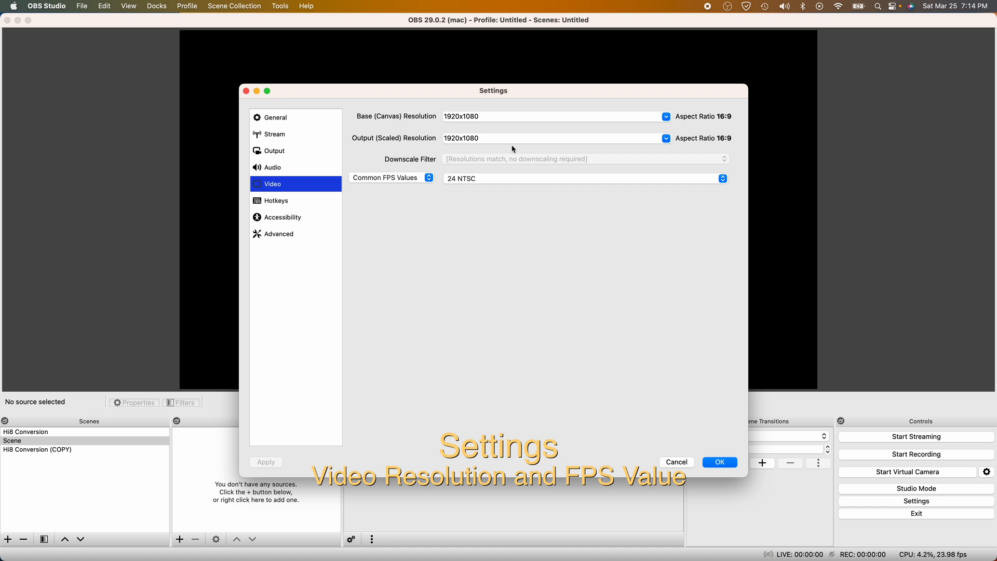
Confirm the 1920x1080 base canvas resolution and close Settings with OK
{"action": "left_click", "coordinate": [553, 116]}
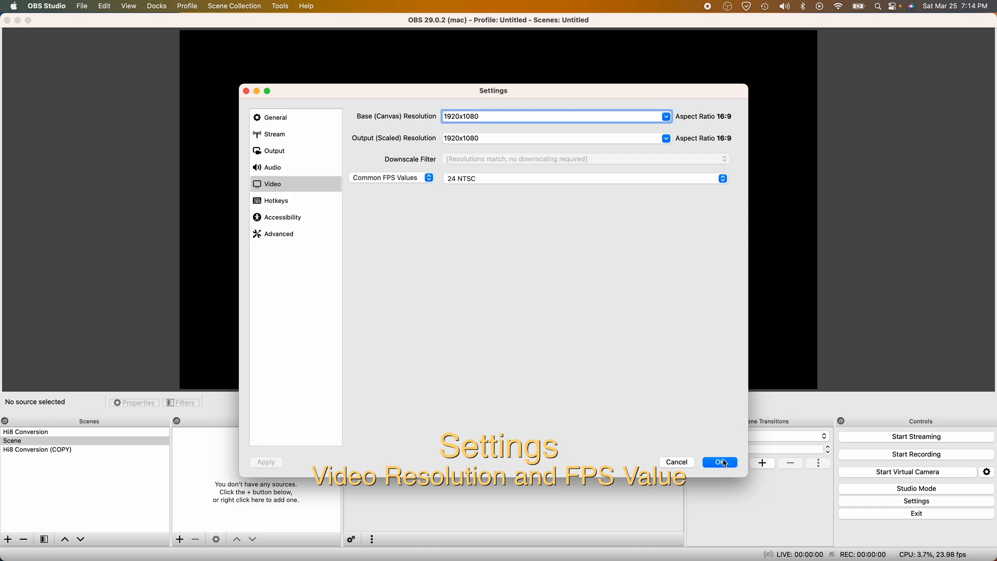
{"action": "left_click", "coordinate": [666, 116]}
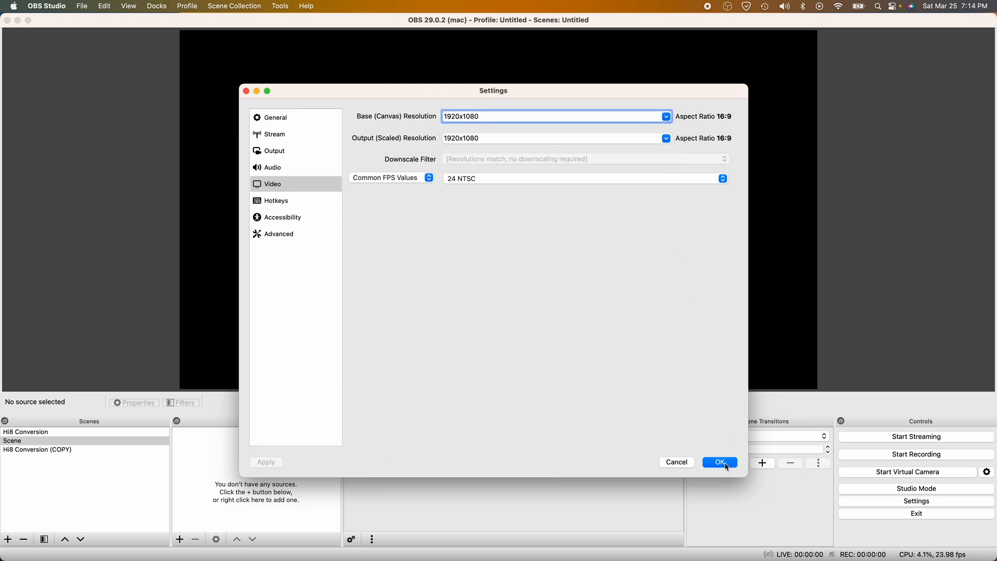
{"action": "left_click", "coordinate": [719, 462]}
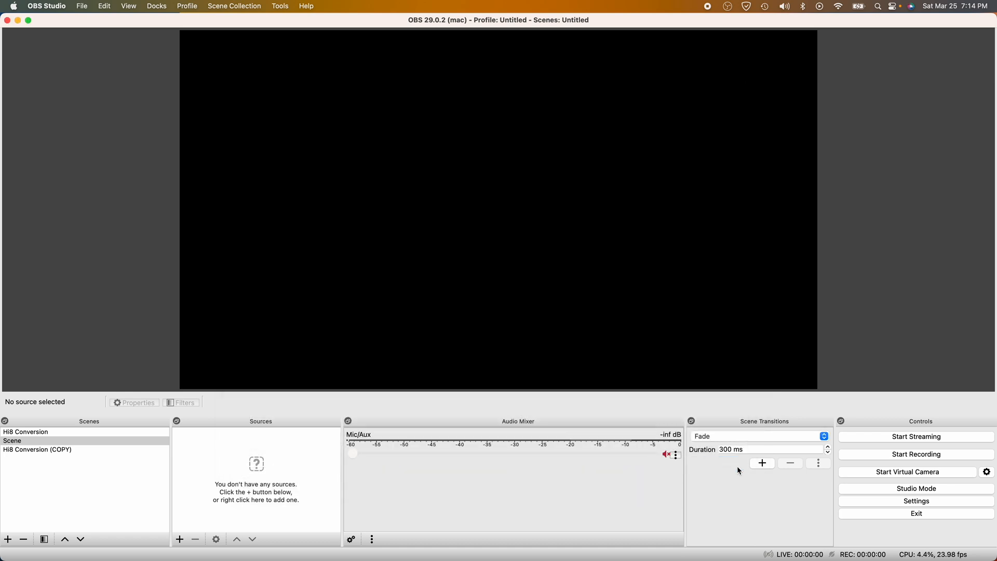
Create a new scene named 'Hi8 YouTube' and begin adding a source to it
{"action": "left_click", "coordinate": [13, 440]}
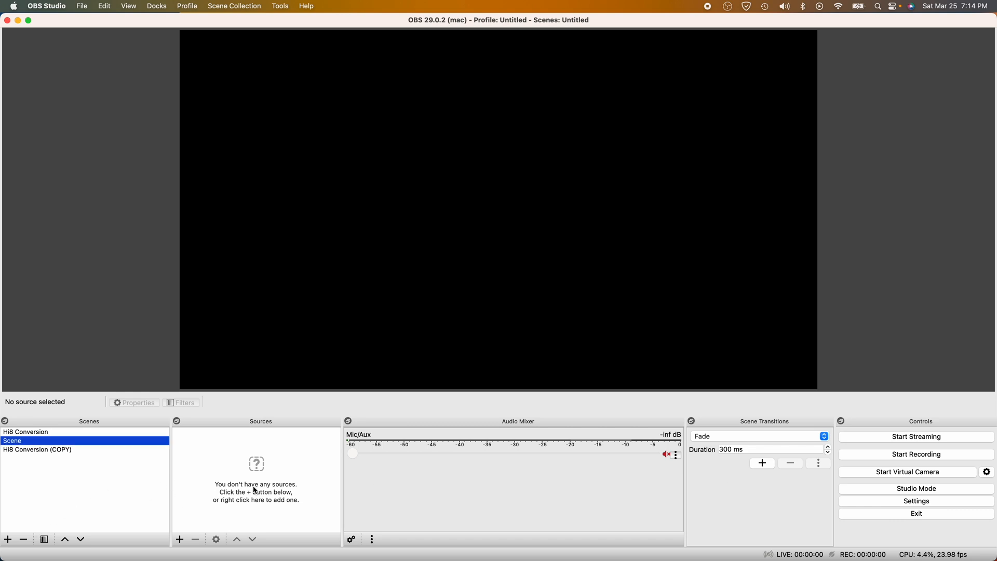
{"action": "left_click", "coordinate": [8, 538]}
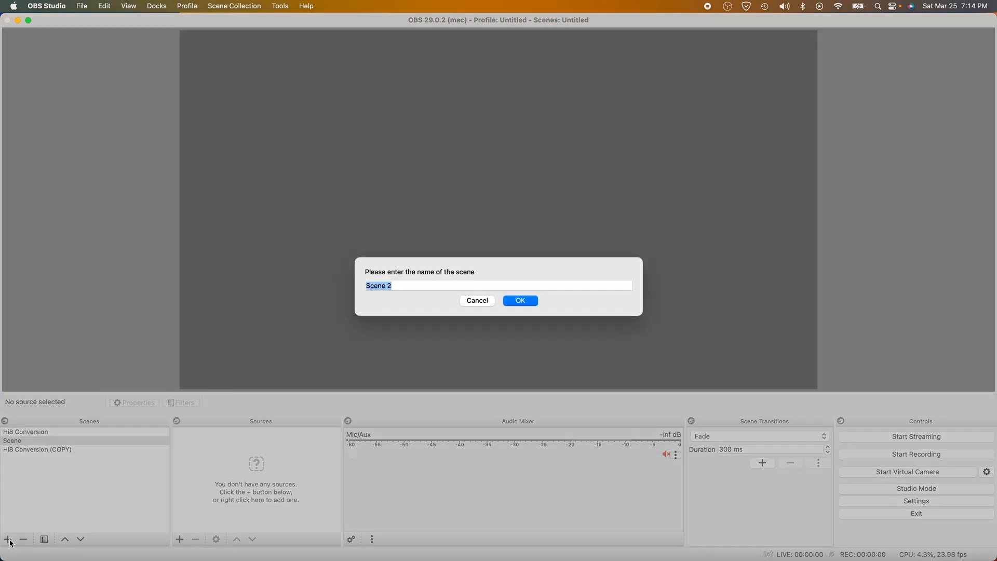
{"action": "type", "text": "Hi8"}
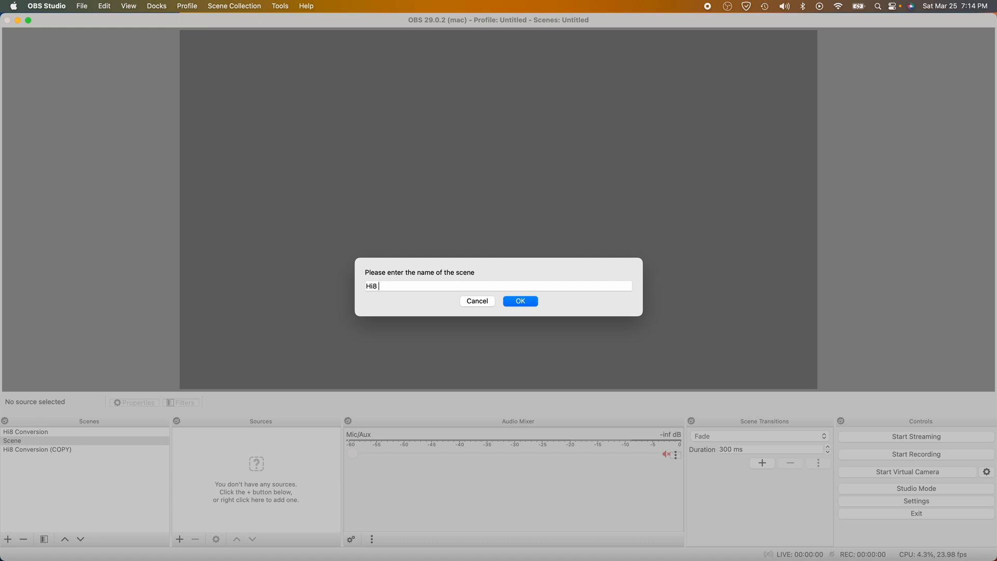
{"action": "type", "text": "YOu"}
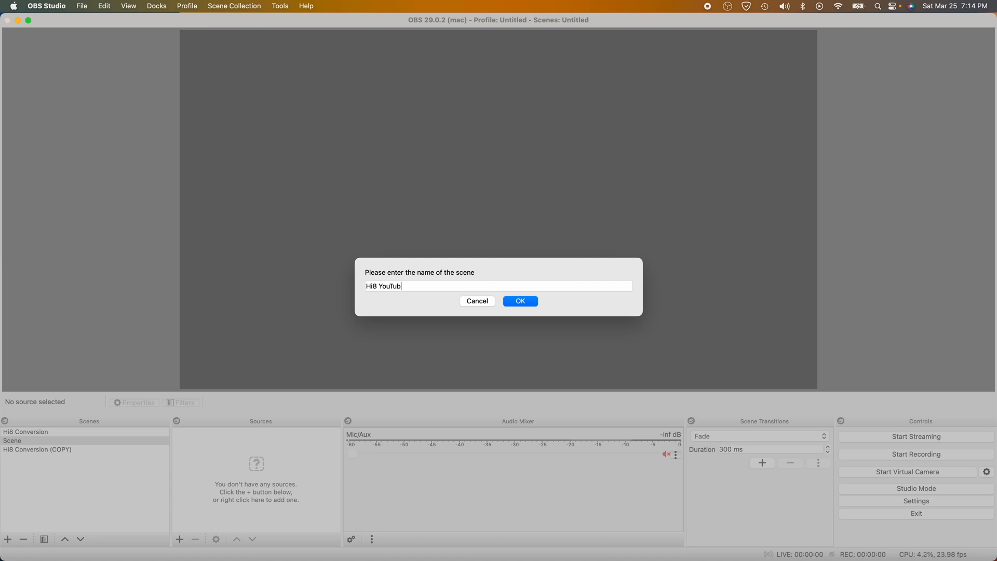
{"action": "left_click", "coordinate": [519, 301]}
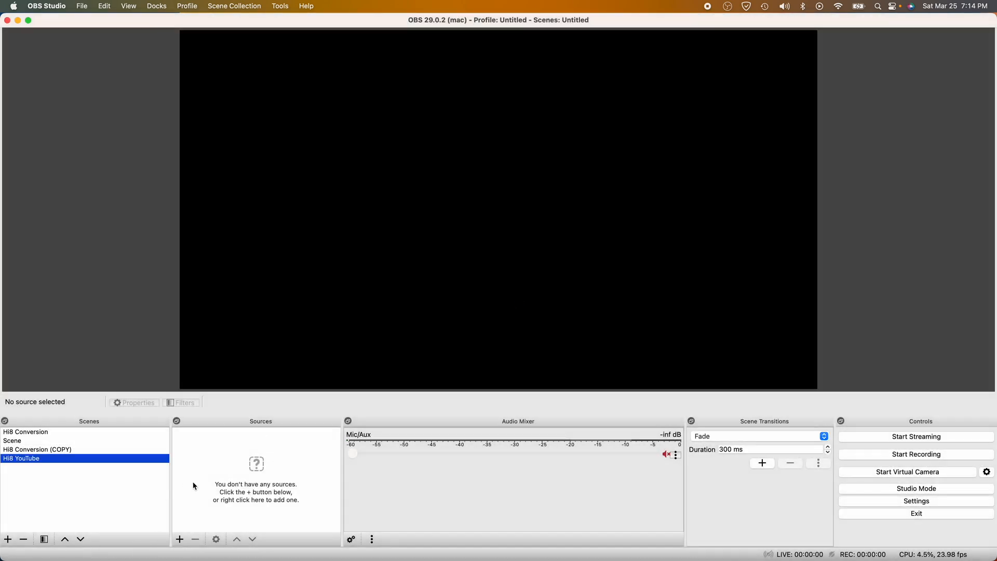
{"action": "left_click", "coordinate": [180, 539]}
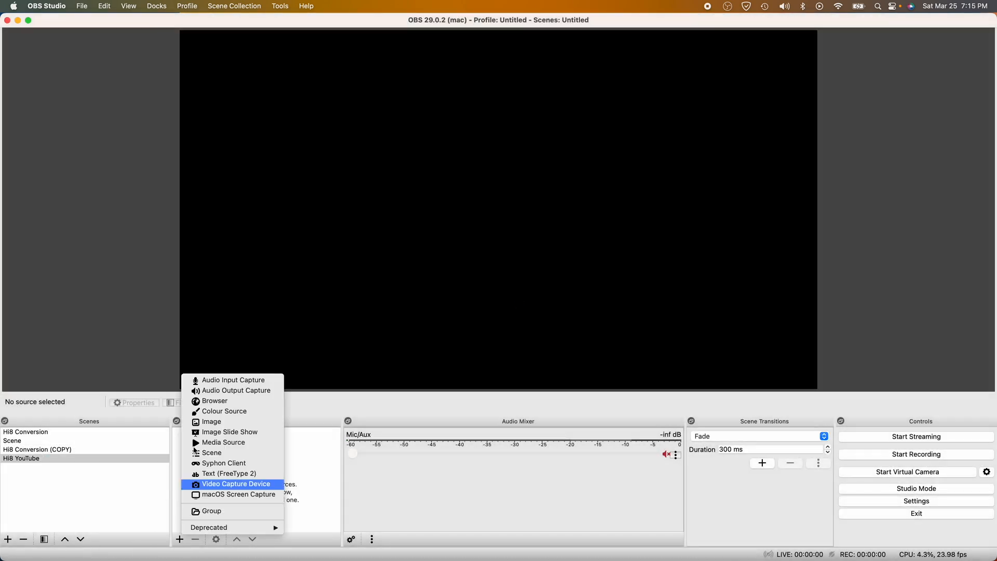
Add Video Capture Device 2 using the Hi8 camera feed
{"action": "left_click", "coordinate": [235, 484]}
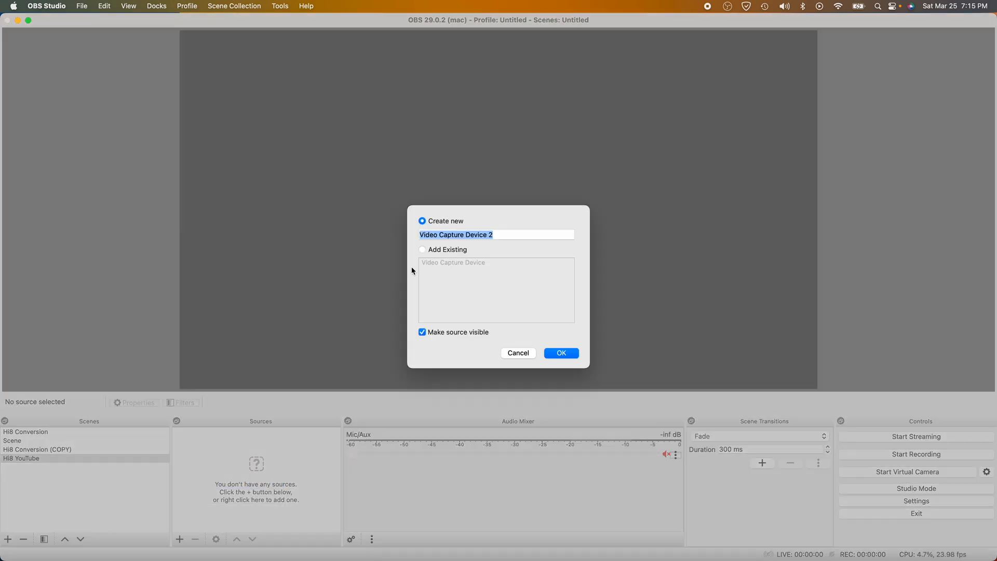
{"action": "left_click", "coordinate": [559, 352]}
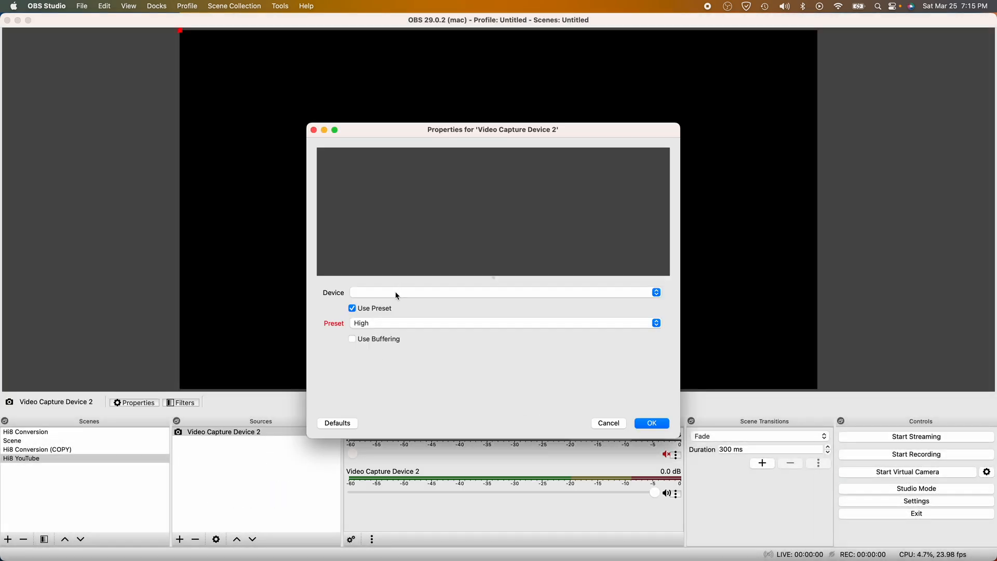
{"action": "left_click", "coordinate": [502, 292]}
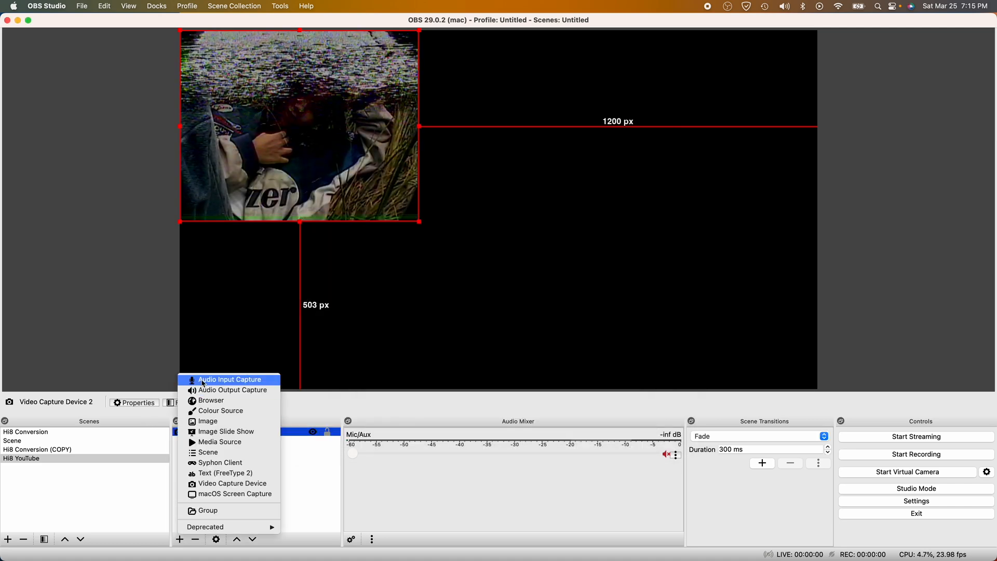
Add Audio Input Capture 2 and hide it in the source list
{"action": "left_click", "coordinate": [230, 380]}
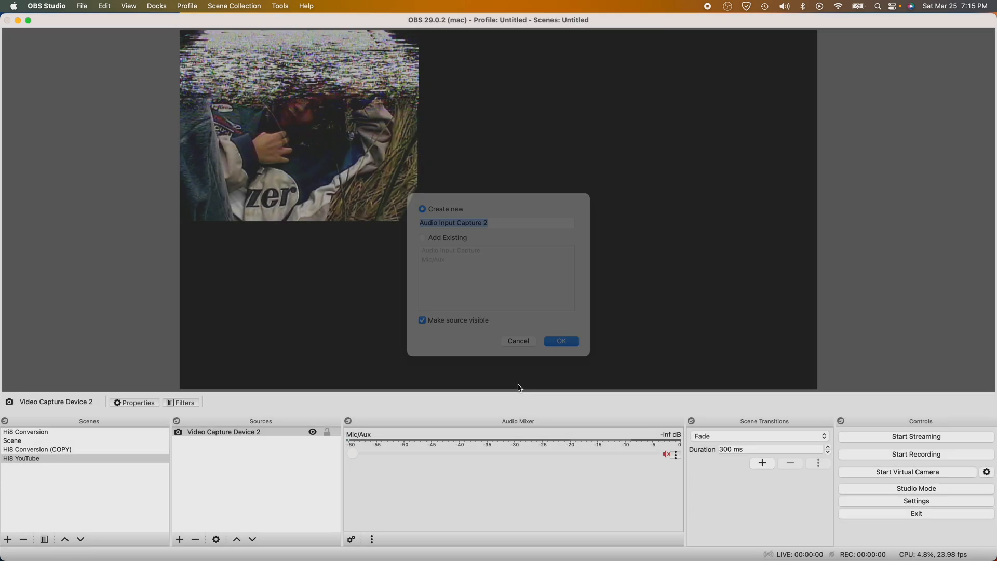
{"action": "left_click", "coordinate": [560, 340]}
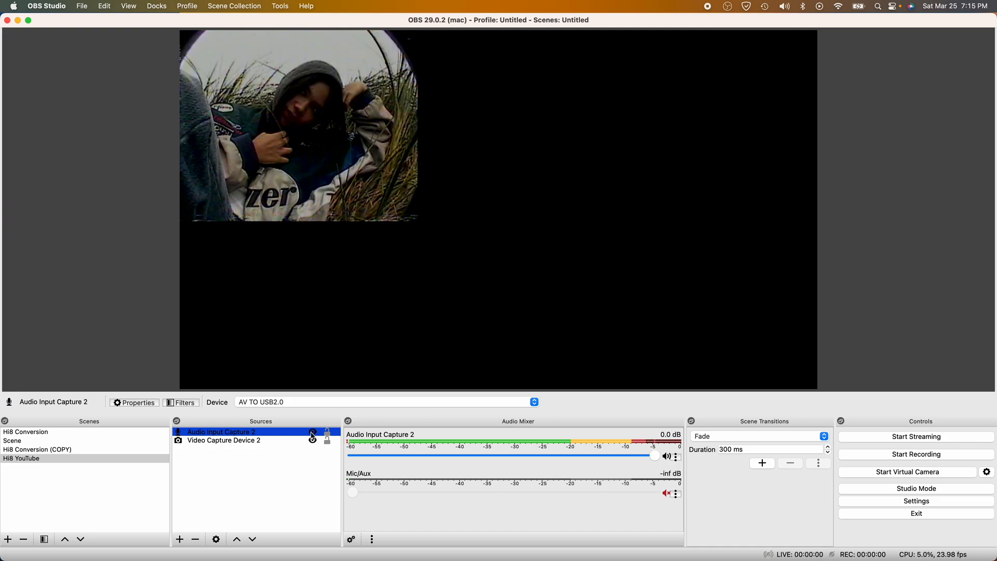
{"action": "left_click", "coordinate": [224, 440]}
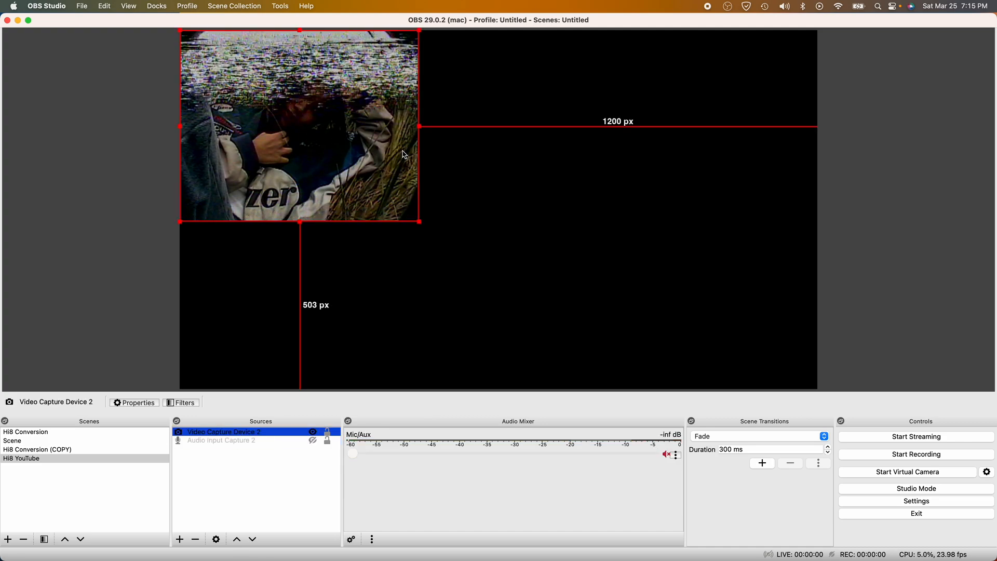
Scale the footage to full canvas height, centered with side letterboxing, and start recording
{"action": "left_click_drag", "start_coordinate": [420, 222], "coordinate": [466, 240]}
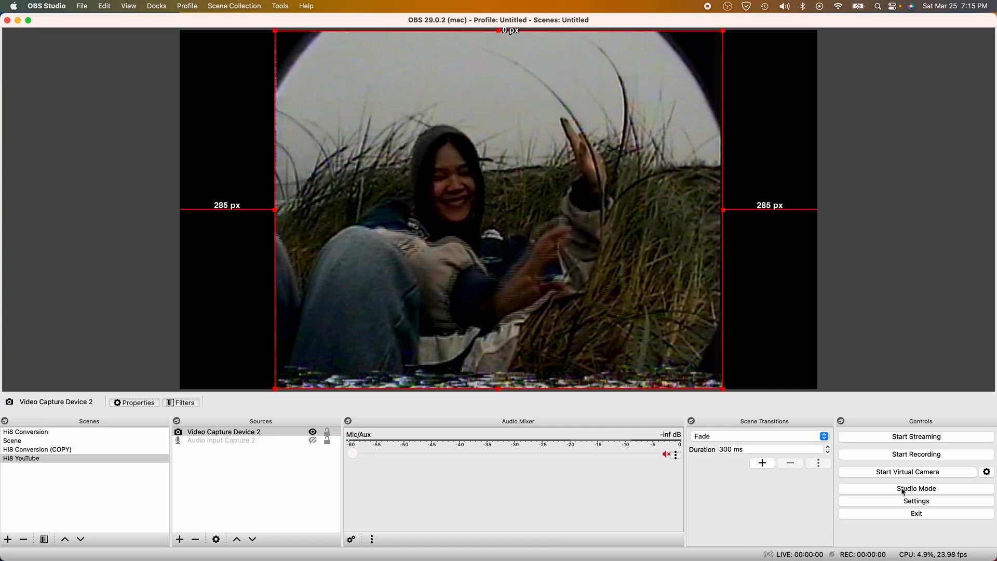
{"action": "left_click", "coordinate": [907, 454]}
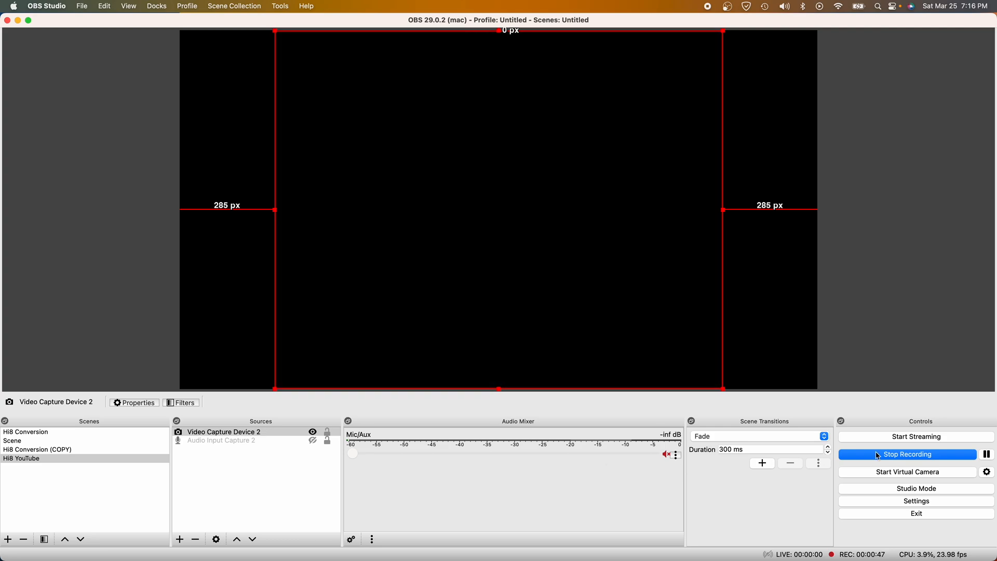
Stop the recording after about 47 seconds
{"action": "left_click", "coordinate": [907, 454]}
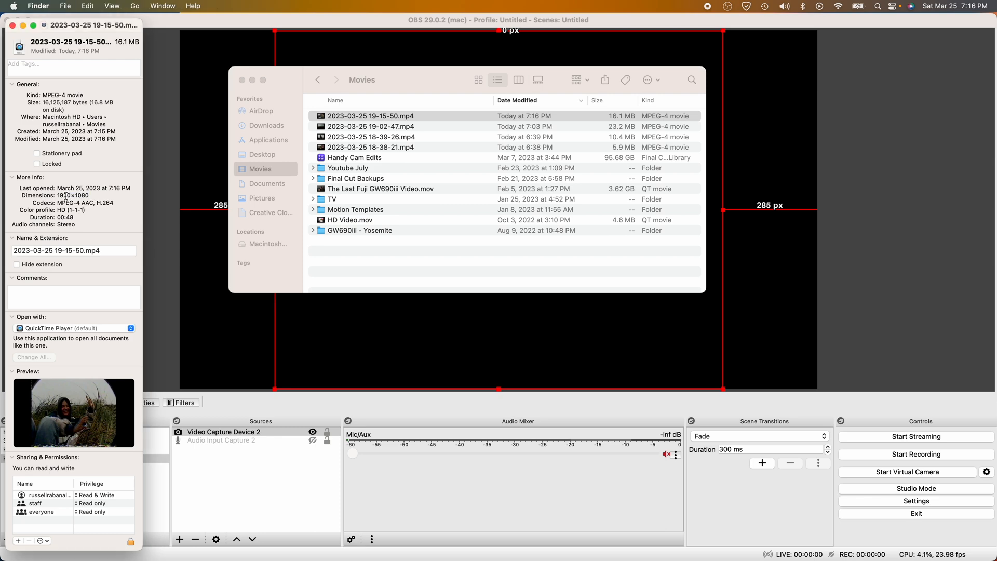
{"action": "mouse_move", "coordinate": [247, 182]}
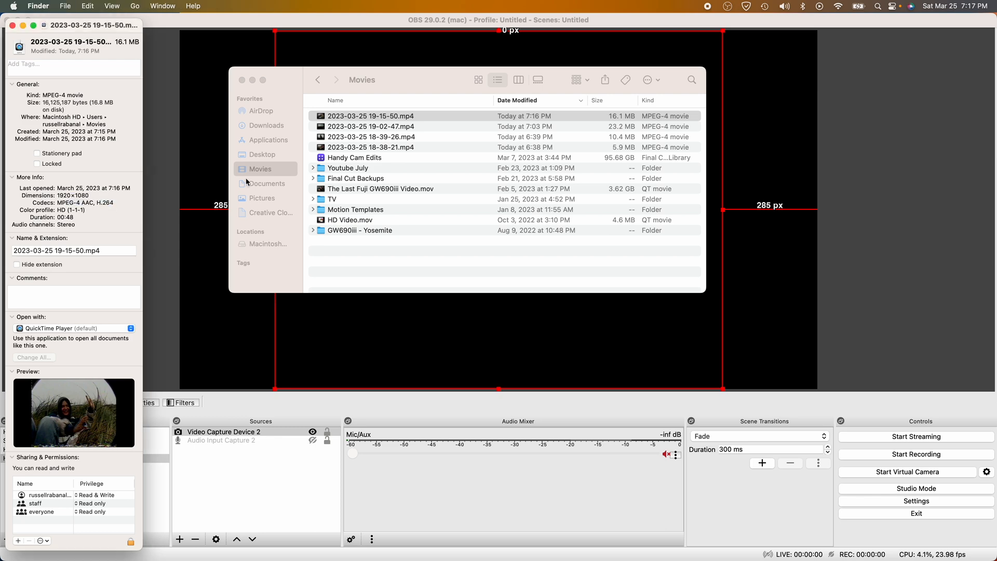
{"action": "double_click", "coordinate": [370, 116]}
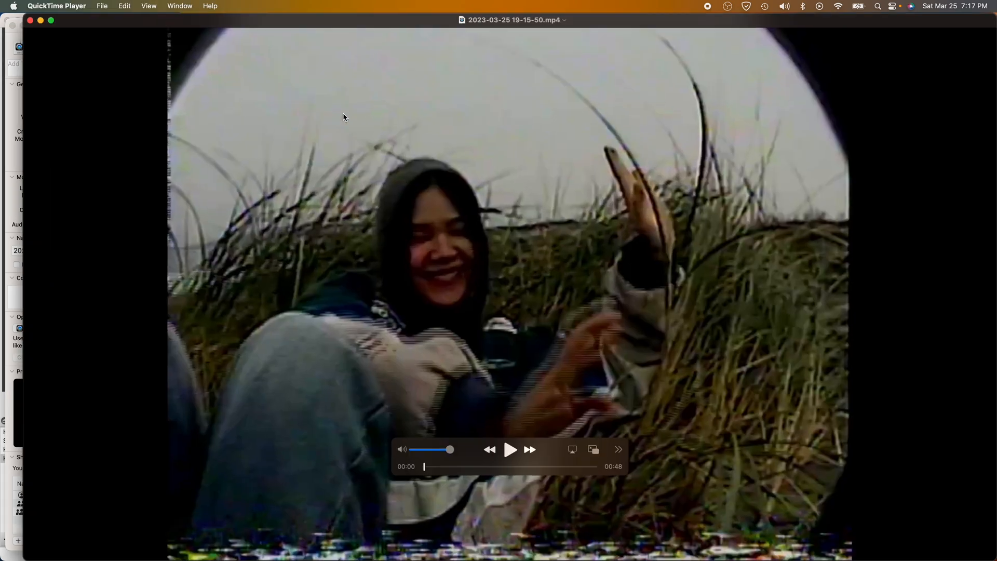
Start playback of the recorded Hi8 clip in QuickTime Player
{"action": "left_click", "coordinate": [510, 449]}
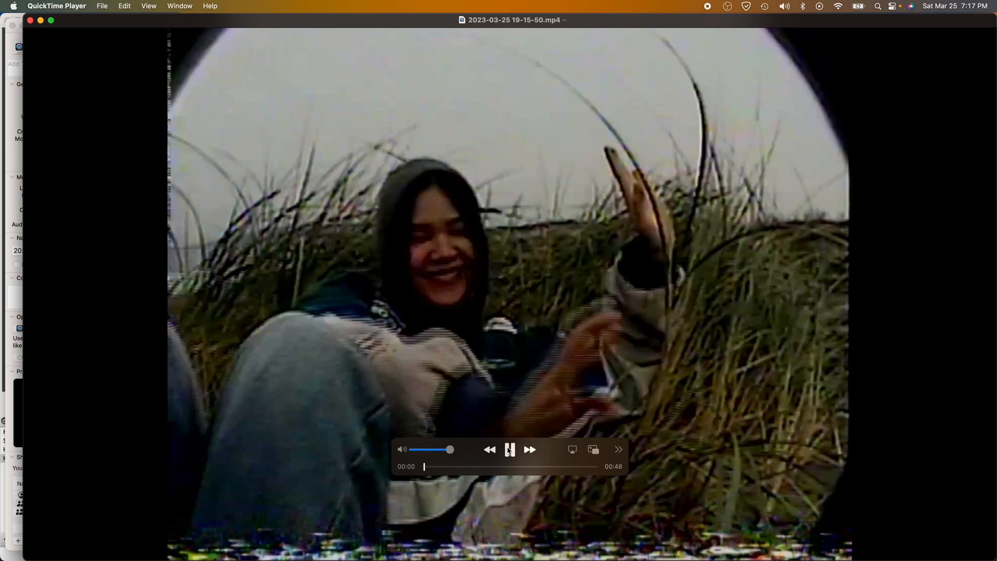
{"action": "left_click", "coordinate": [509, 450]}
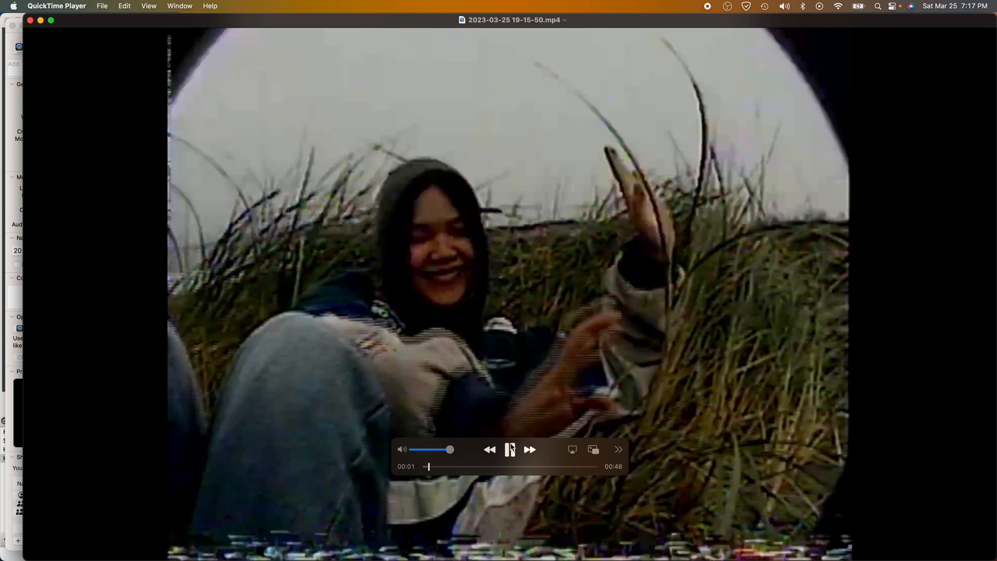